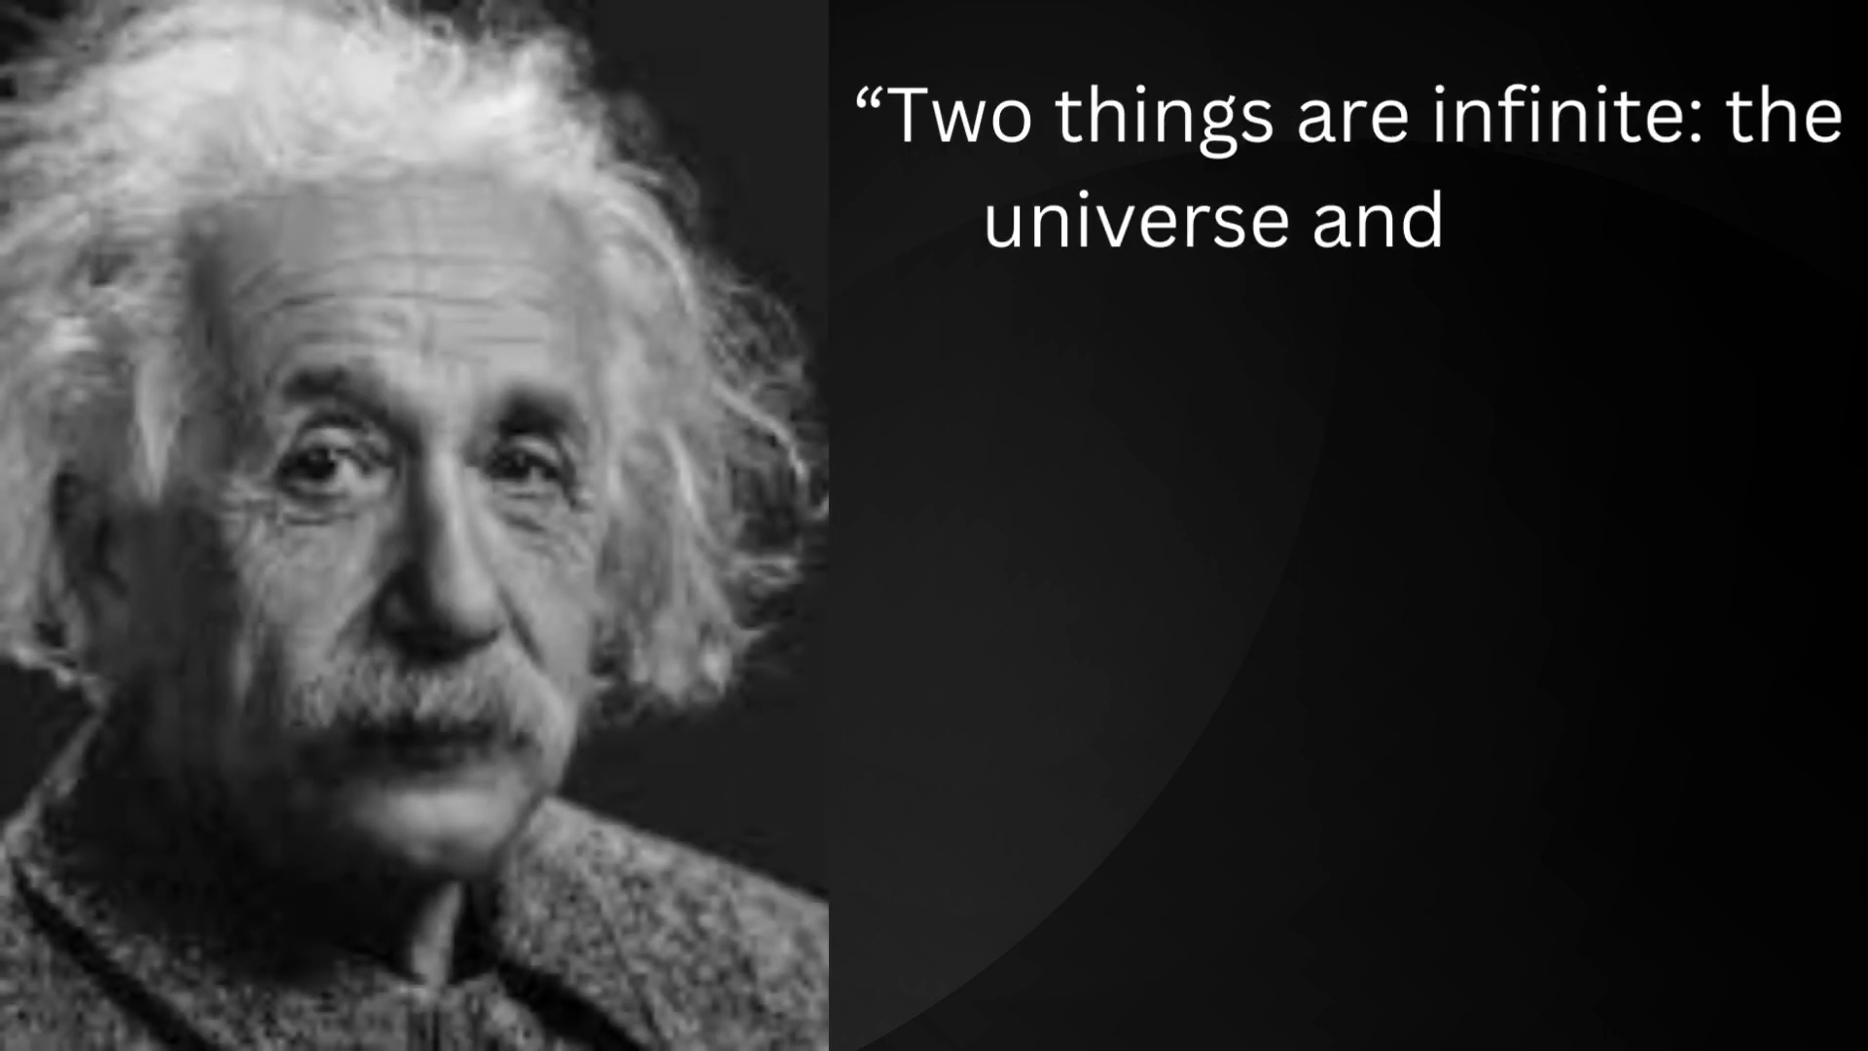
pyautogui.write("human stupidity; and I'm not sure about the uni")
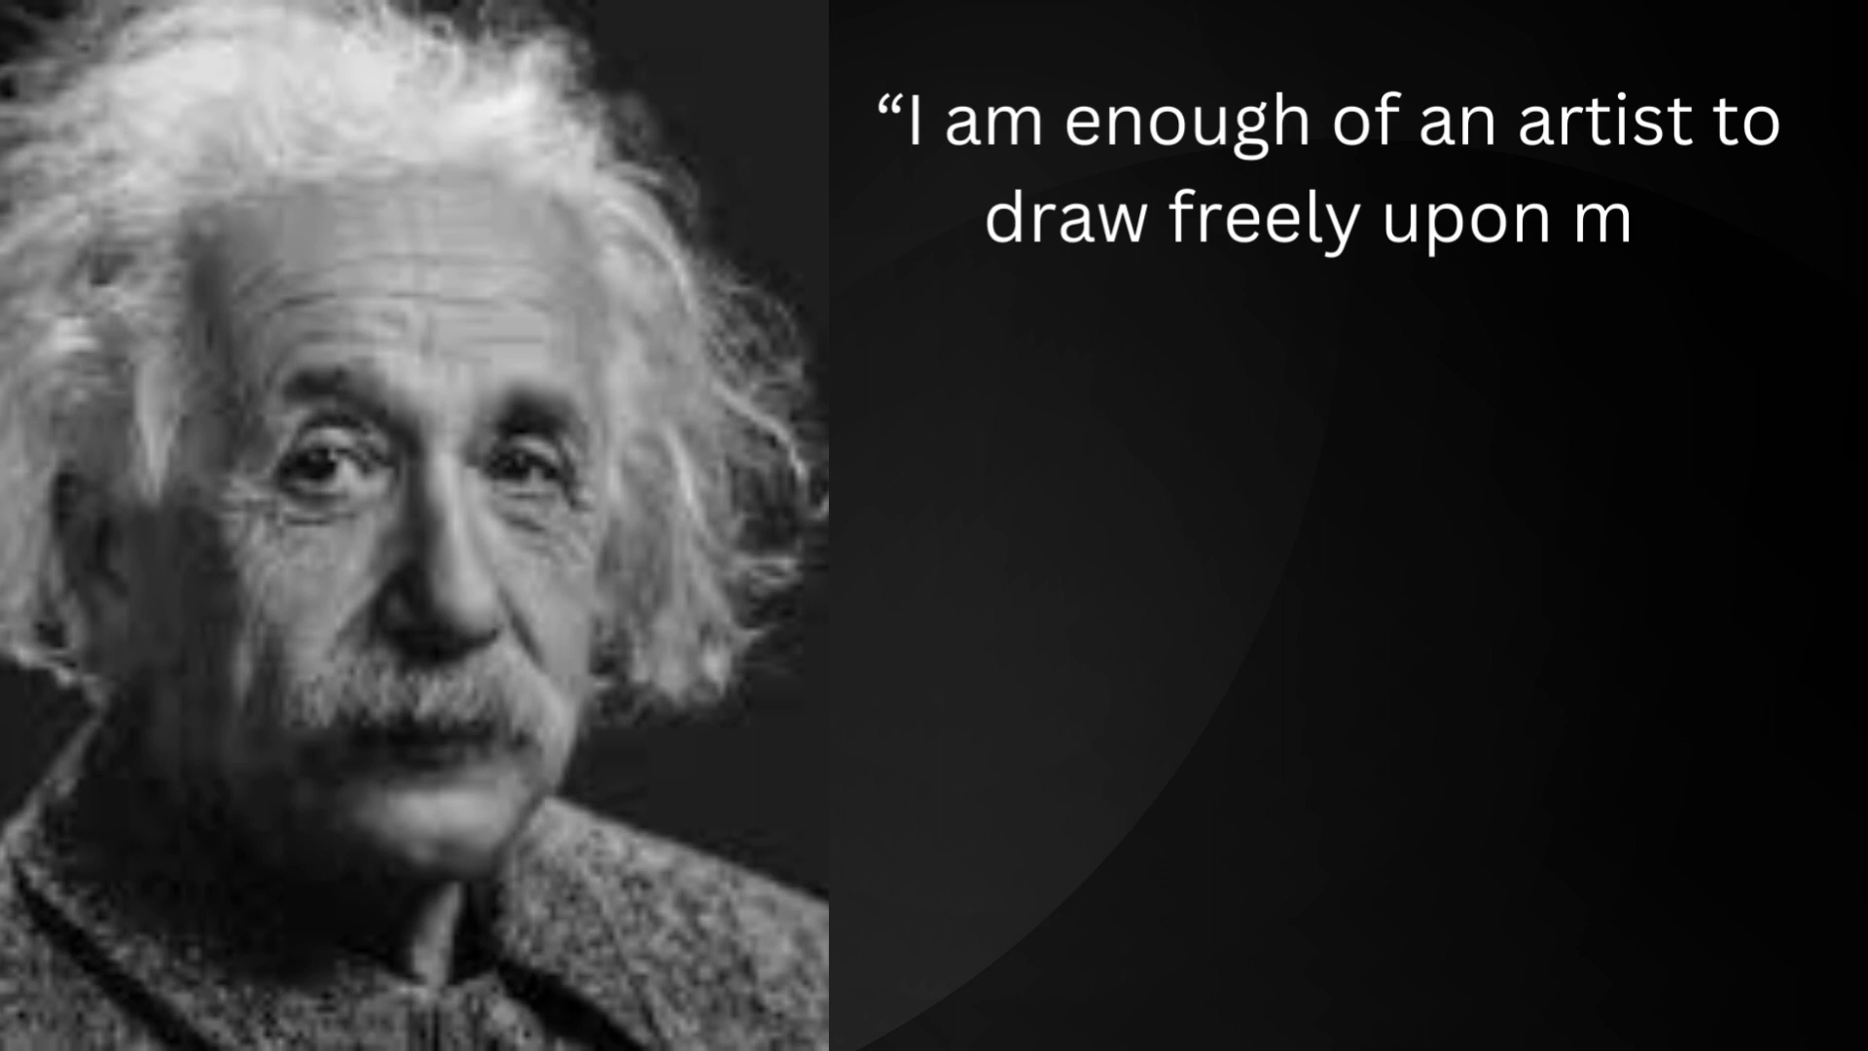
pyautogui.write('y imagination. Imagination is more i')
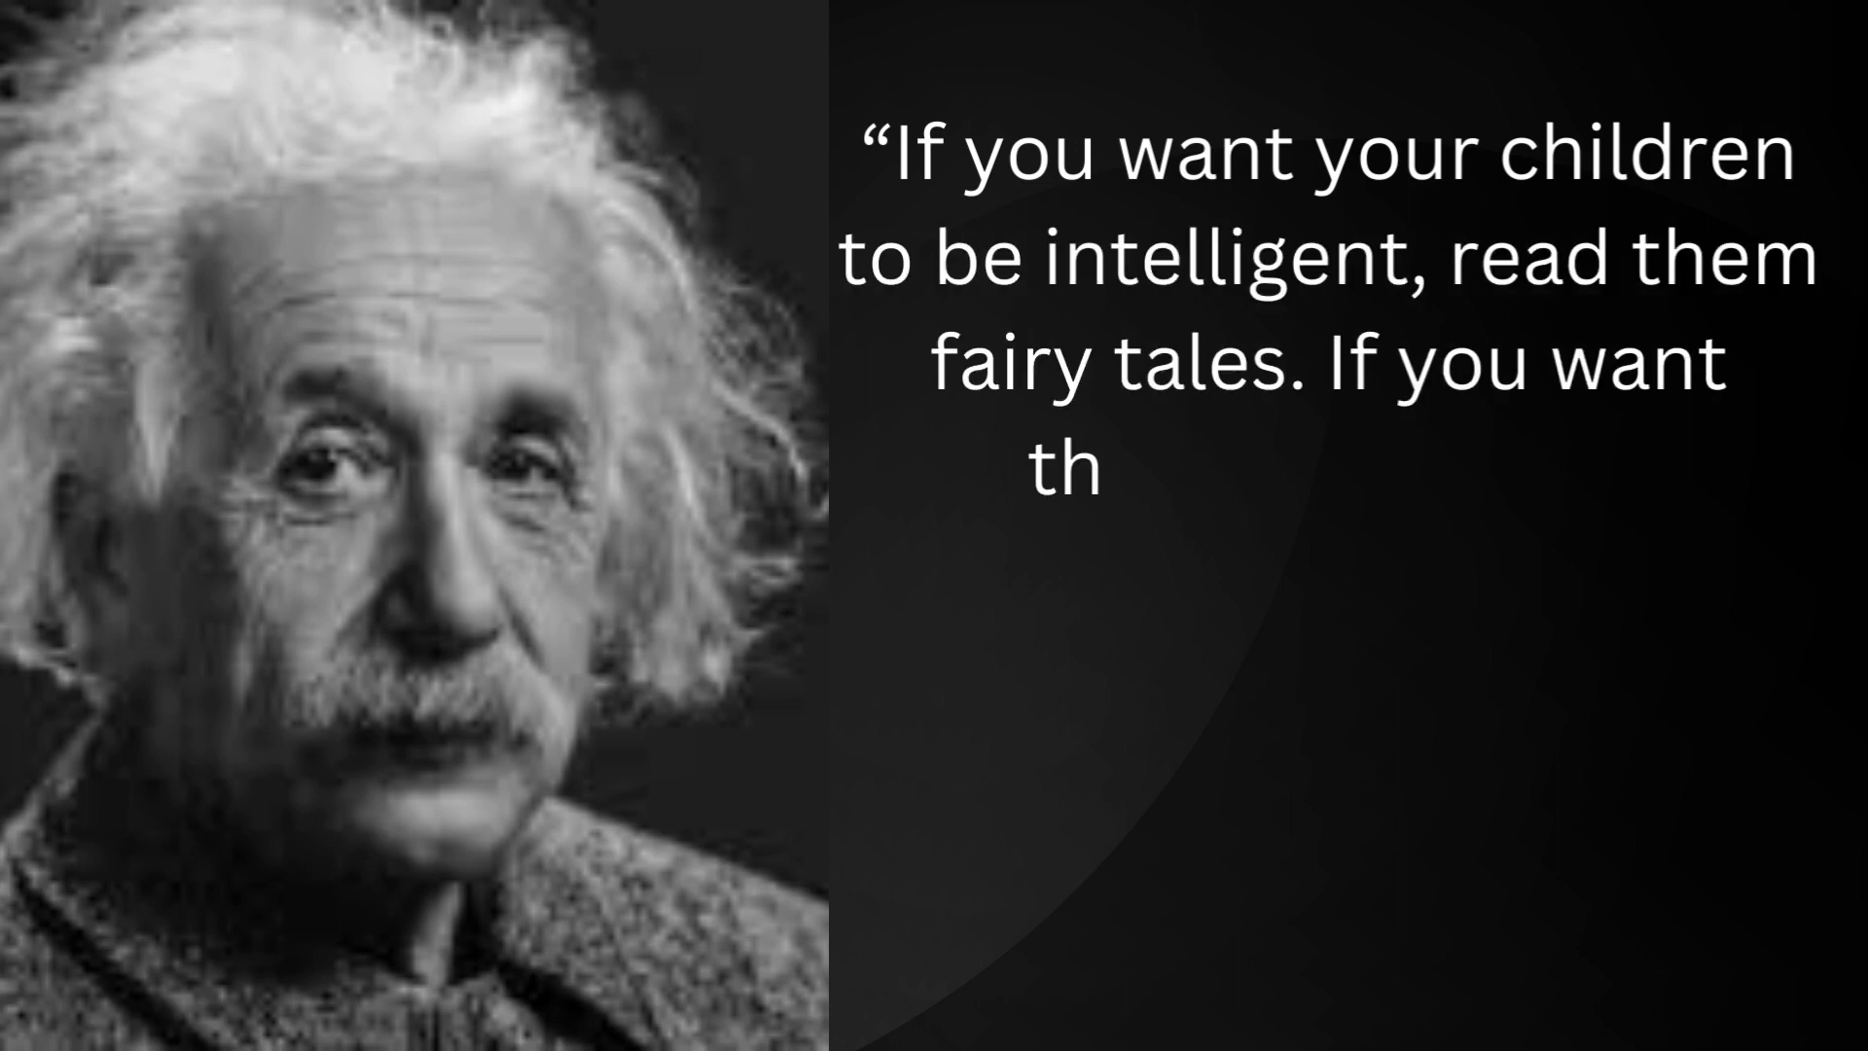
pyautogui.write('them to be more intelligent, rea')
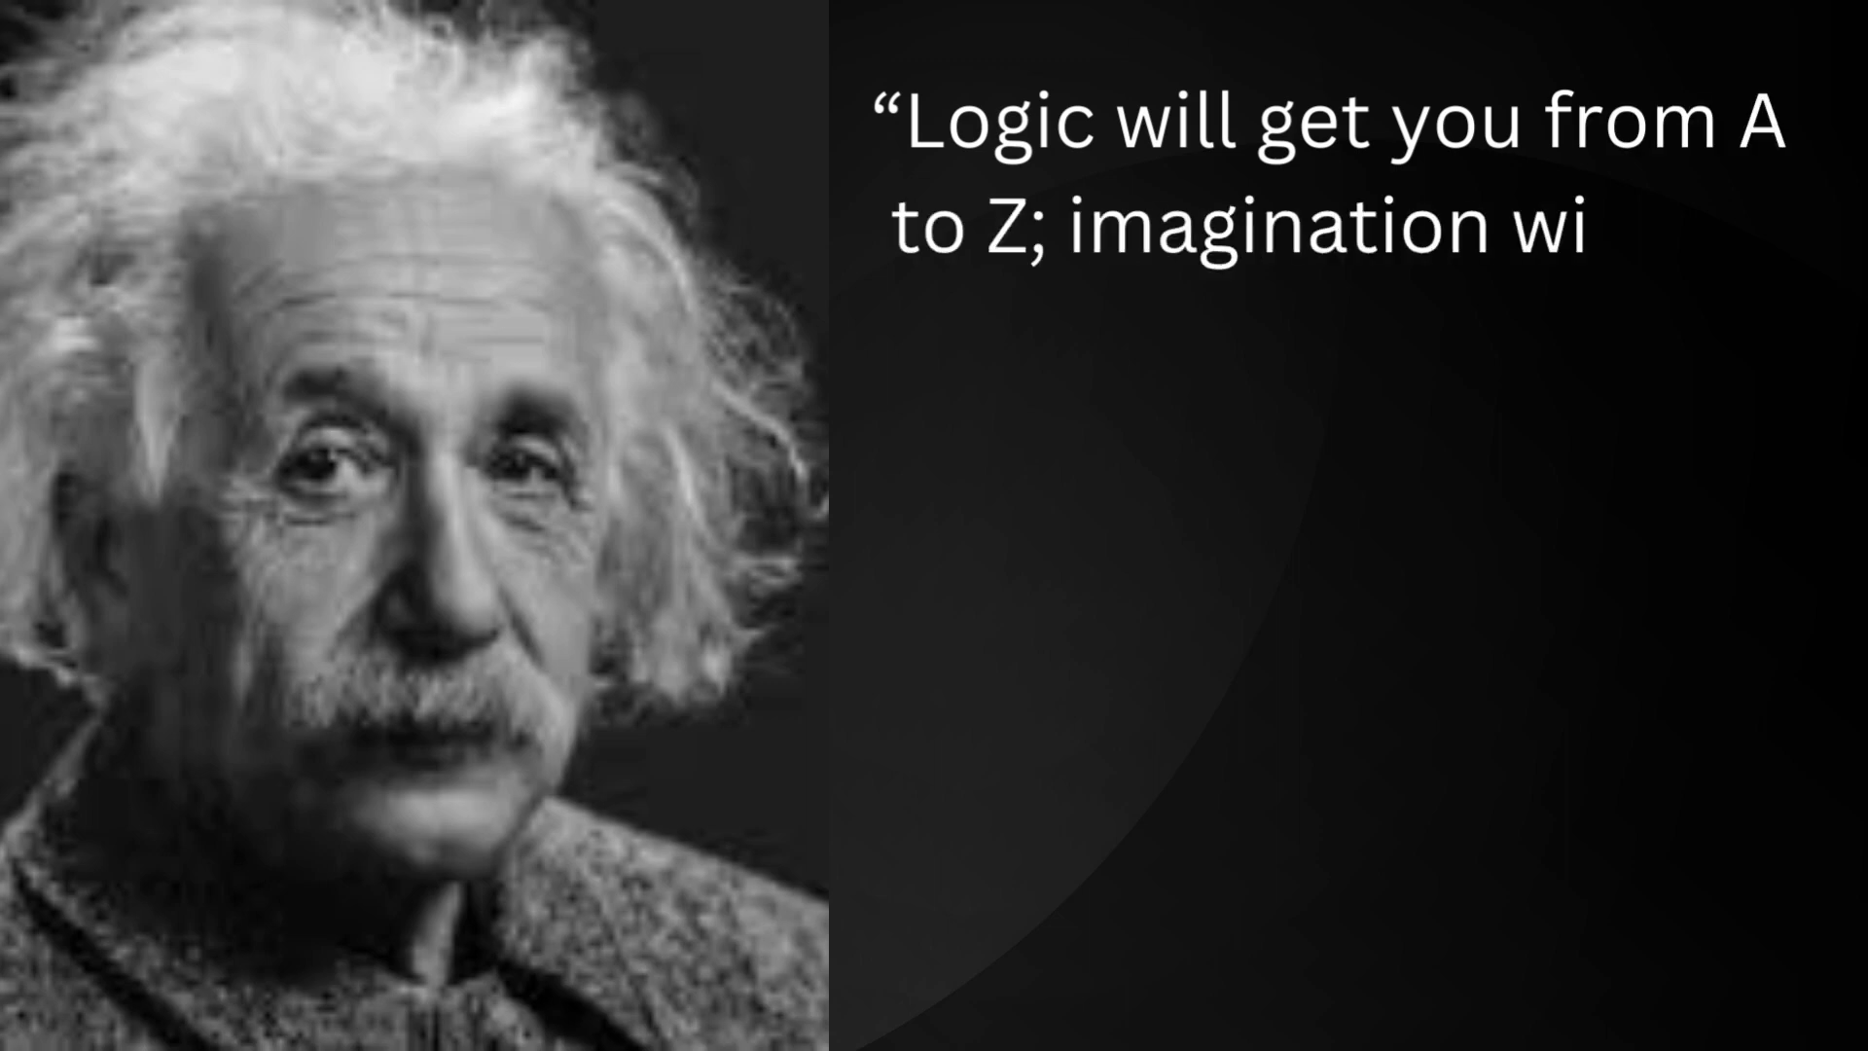
pyautogui.write('ll get you everywhere."')
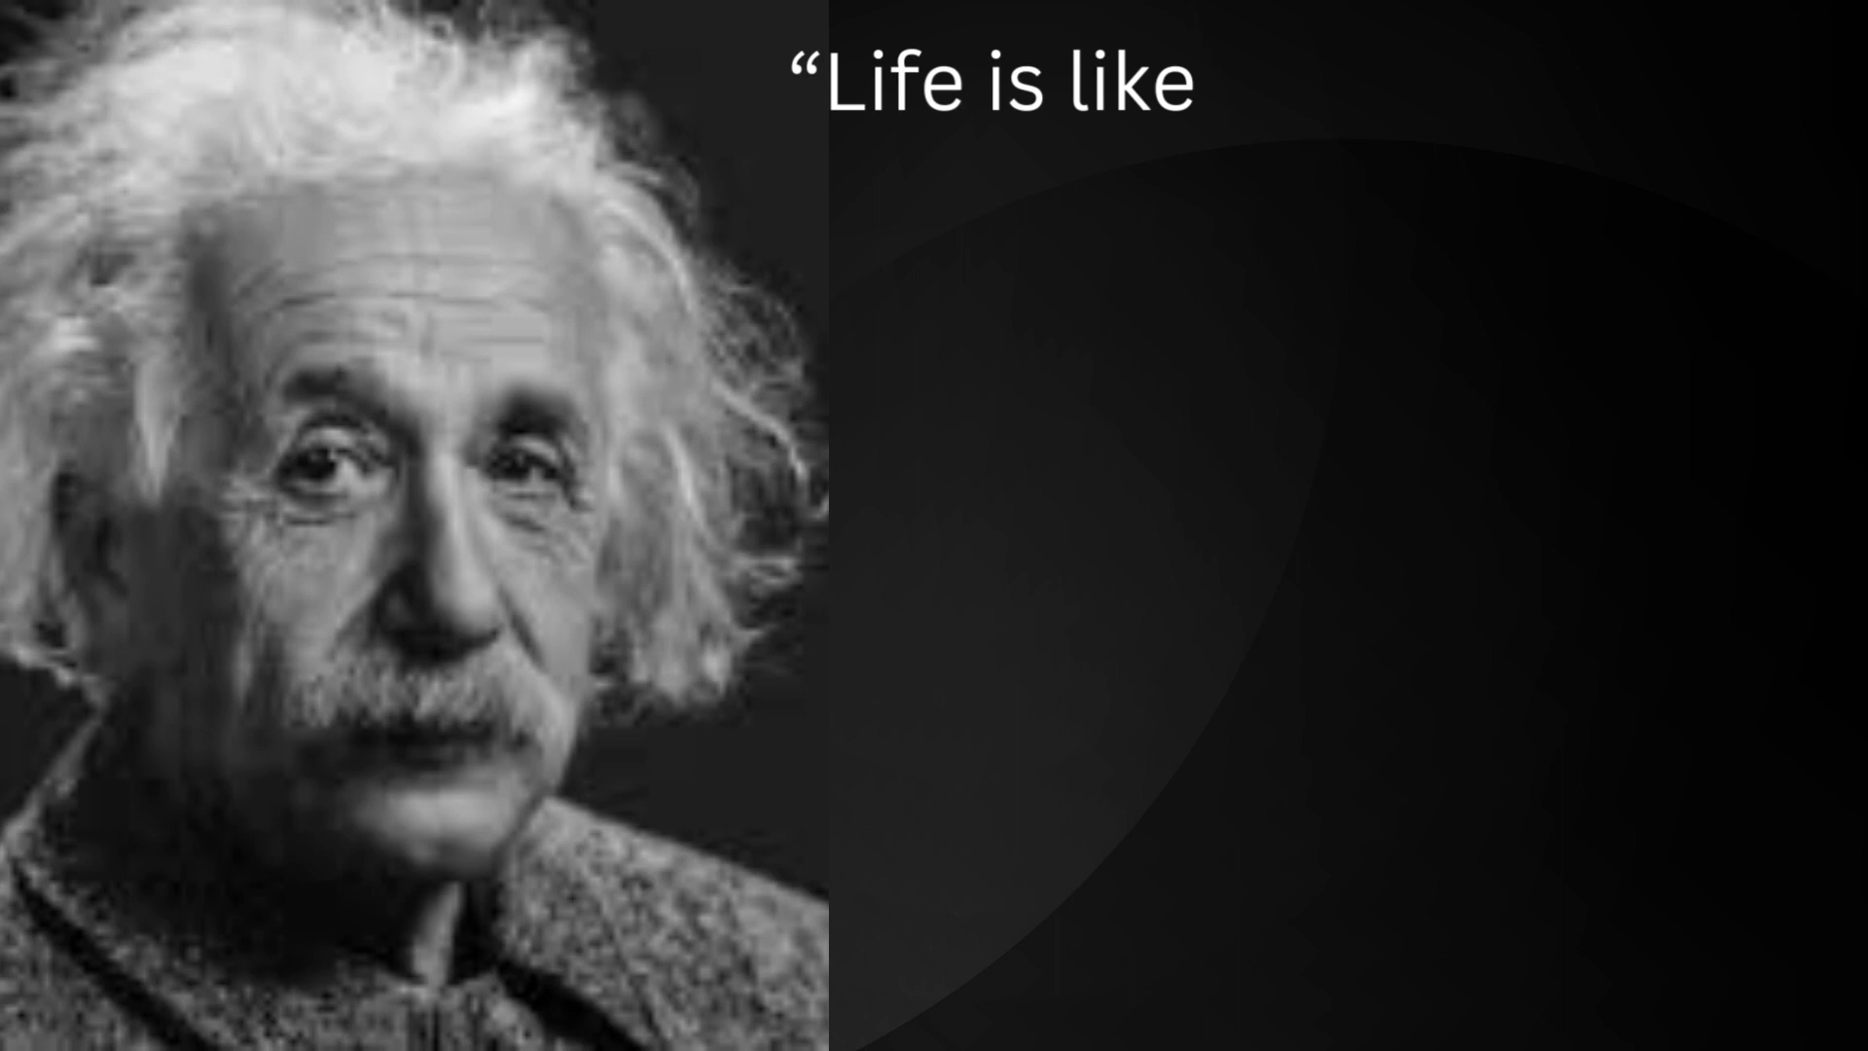
pyautogui.write('riding a bicycle. To keep your')
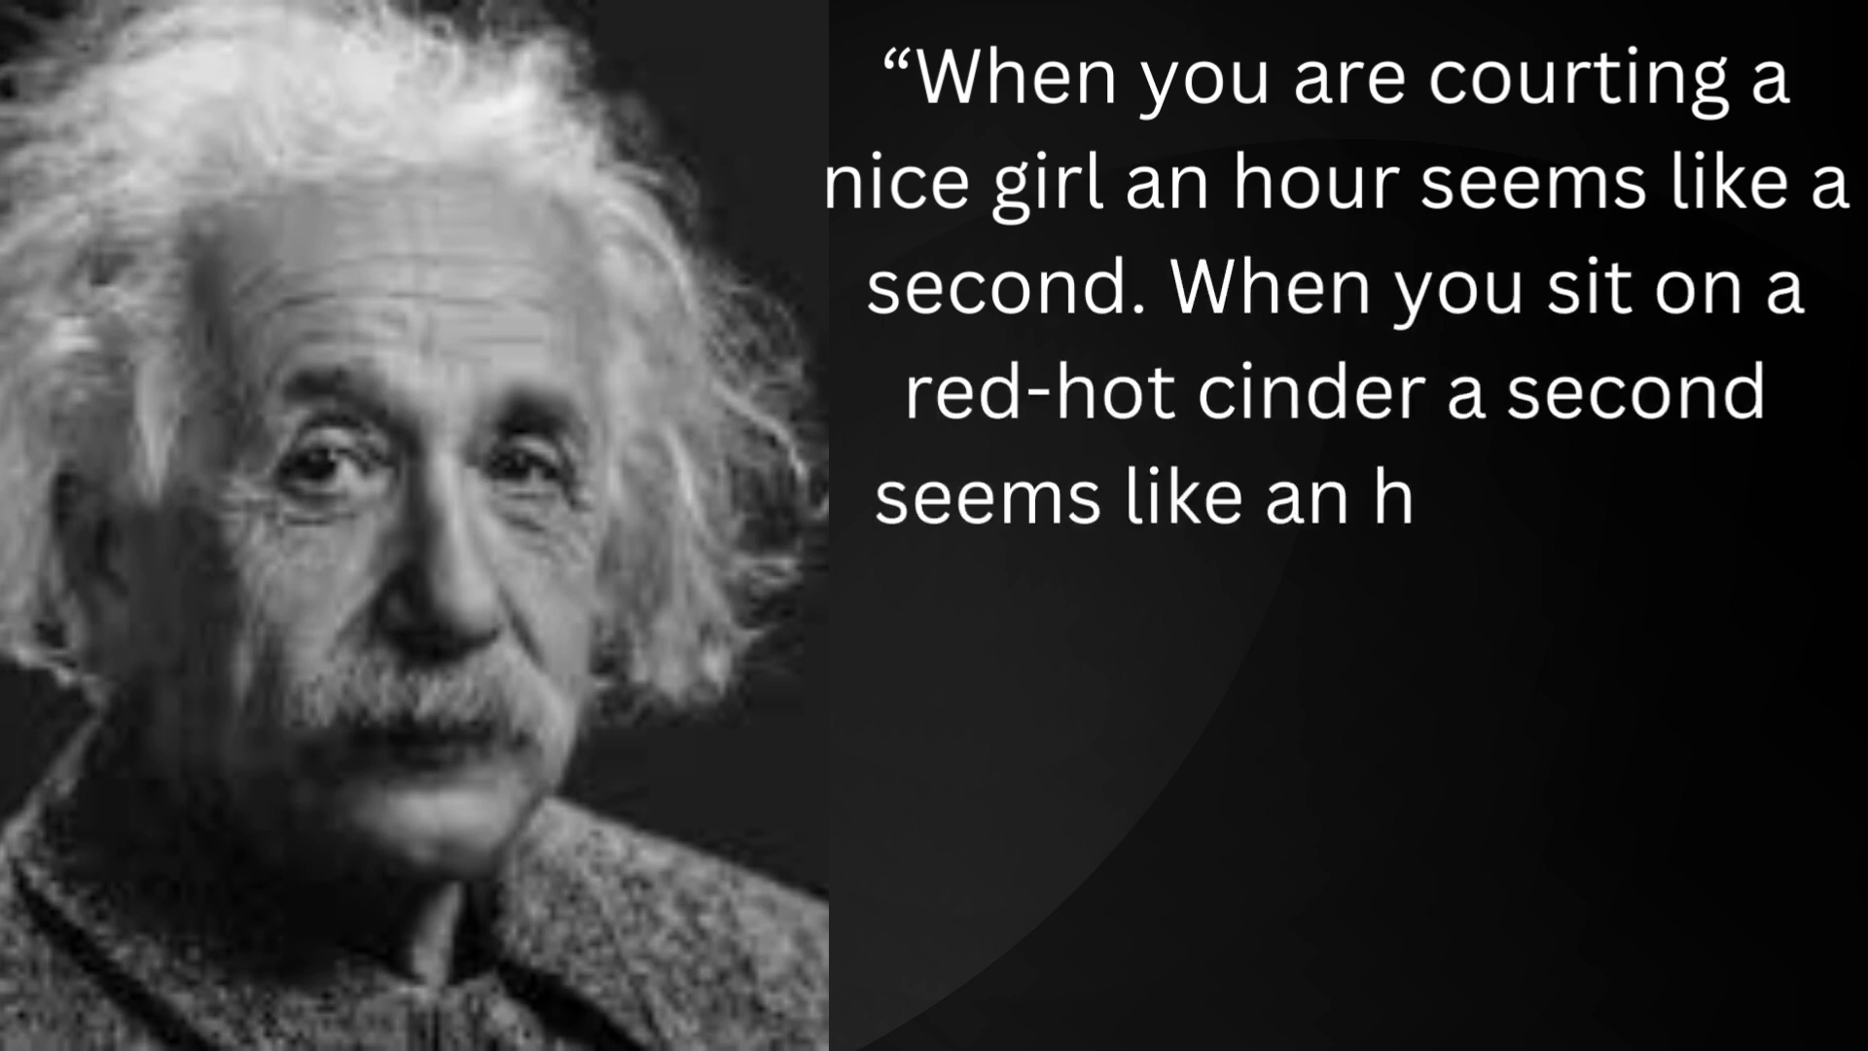
pyautogui.write('our. That\'s relativity."')
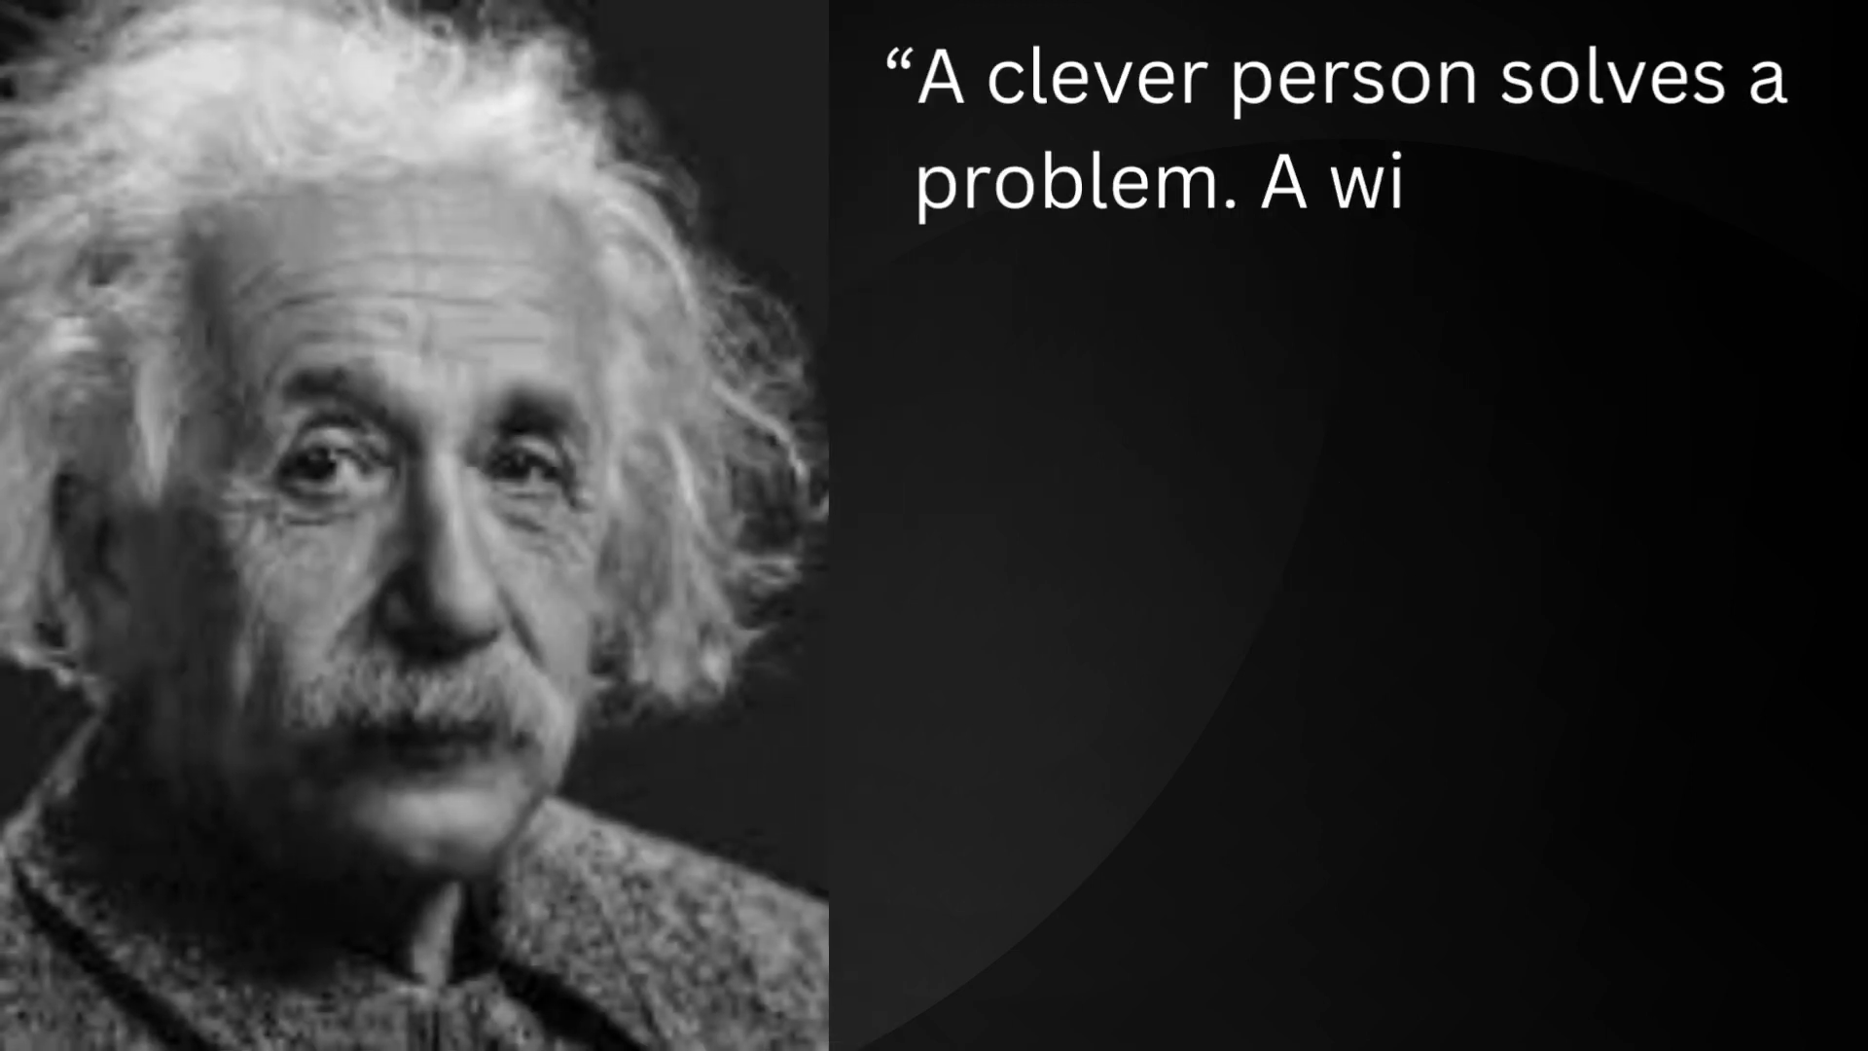
pyautogui.write('se person avoids it.”')
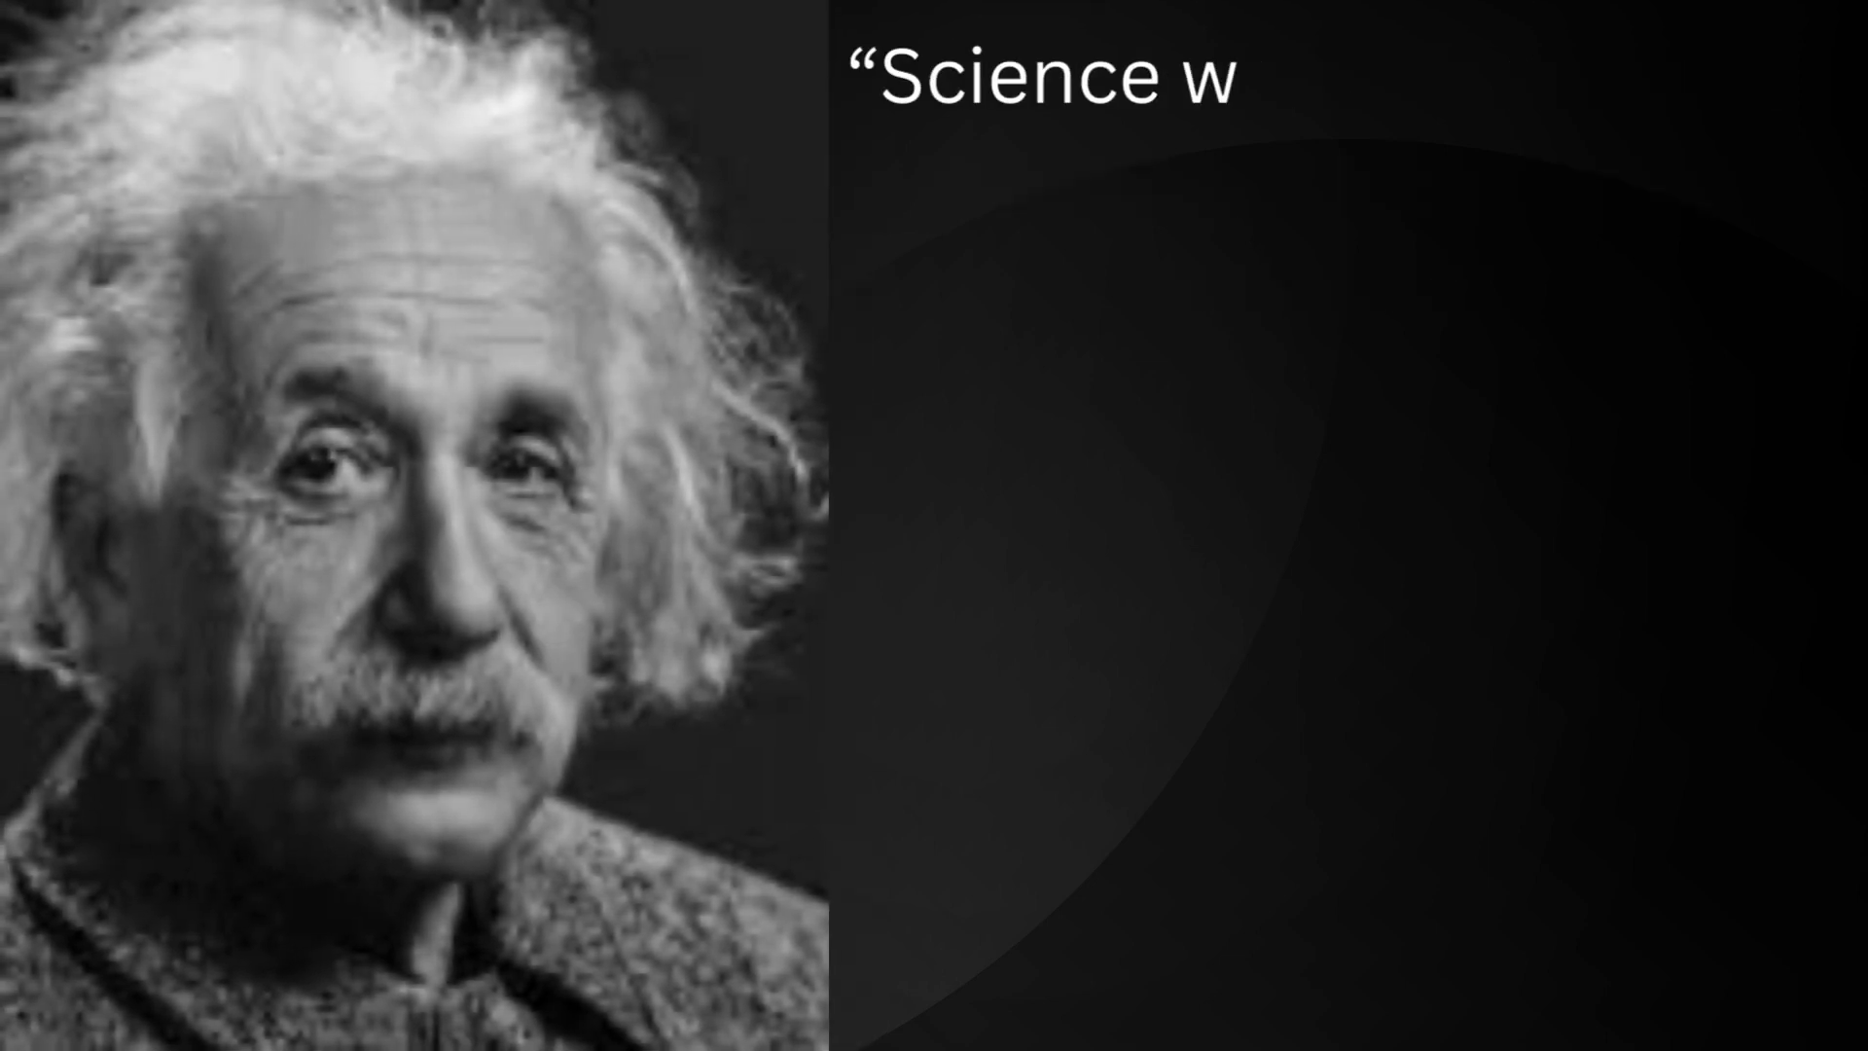
pyautogui.write('ithout religion is lame, religion')
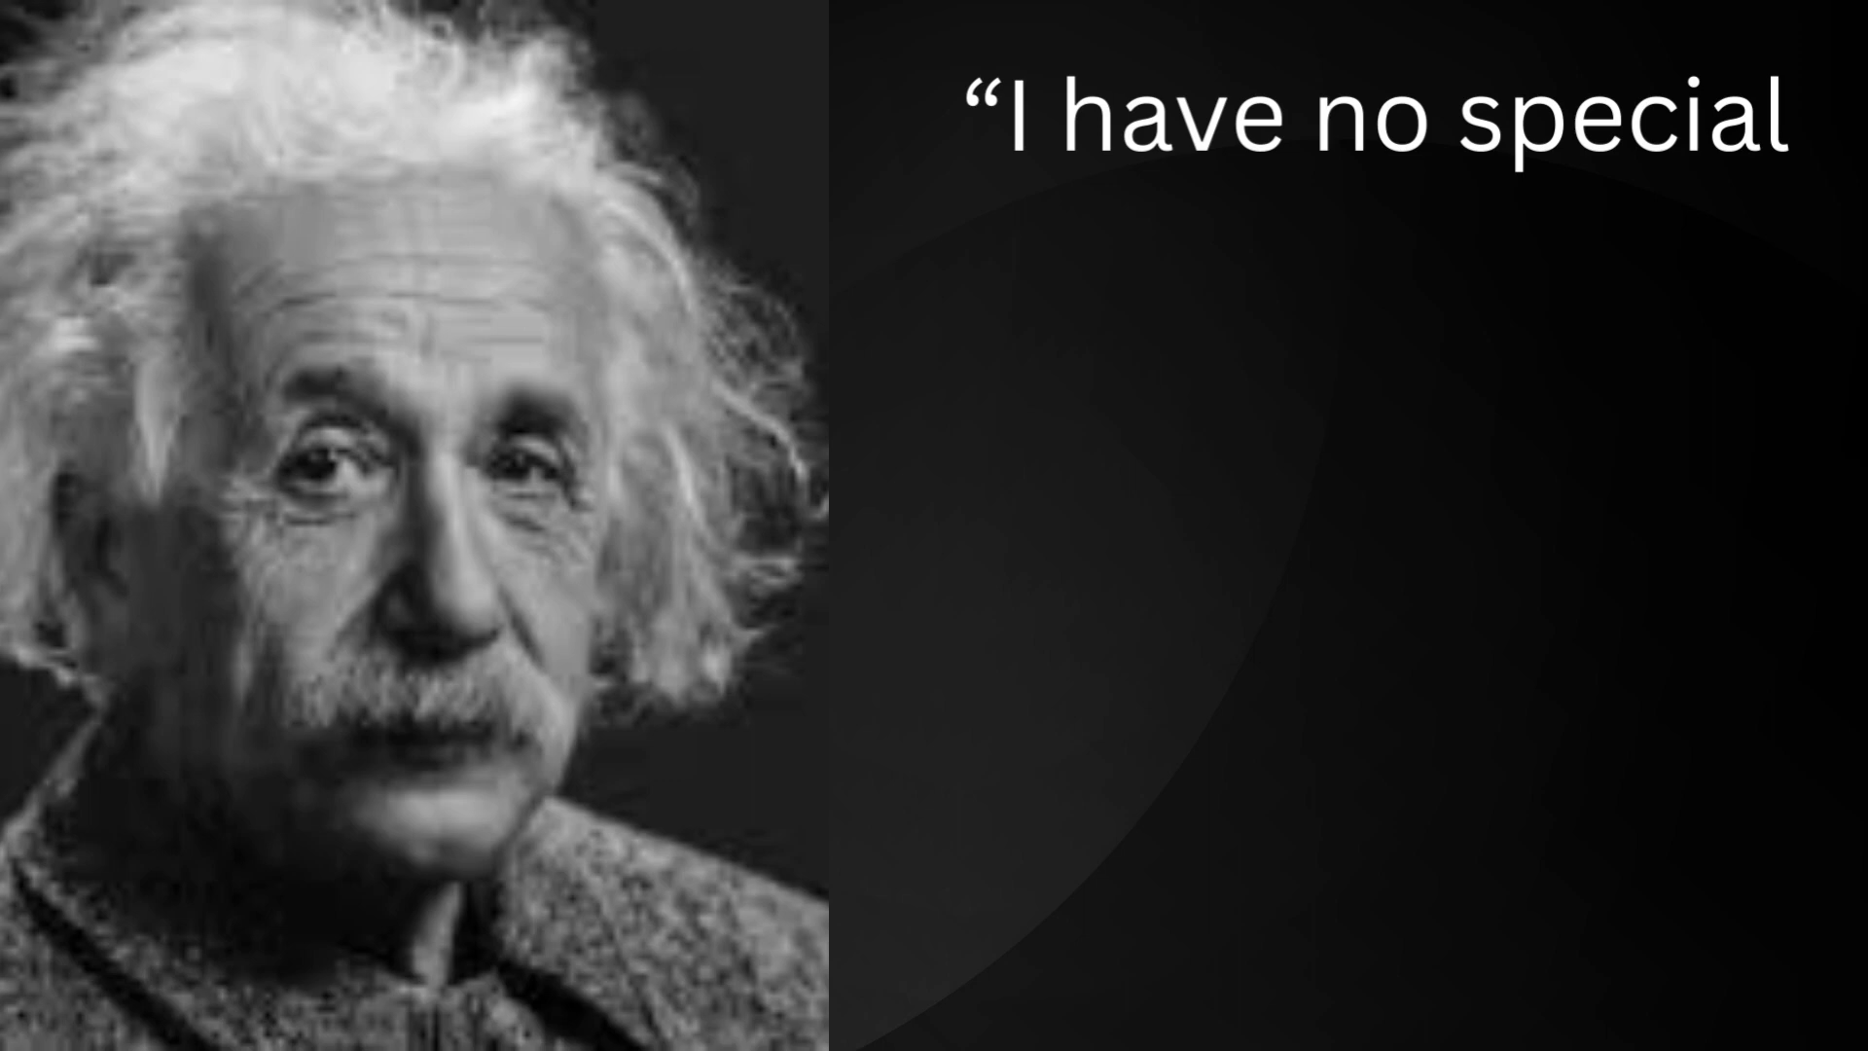
pyautogui.write('talents. I am only passionatel')
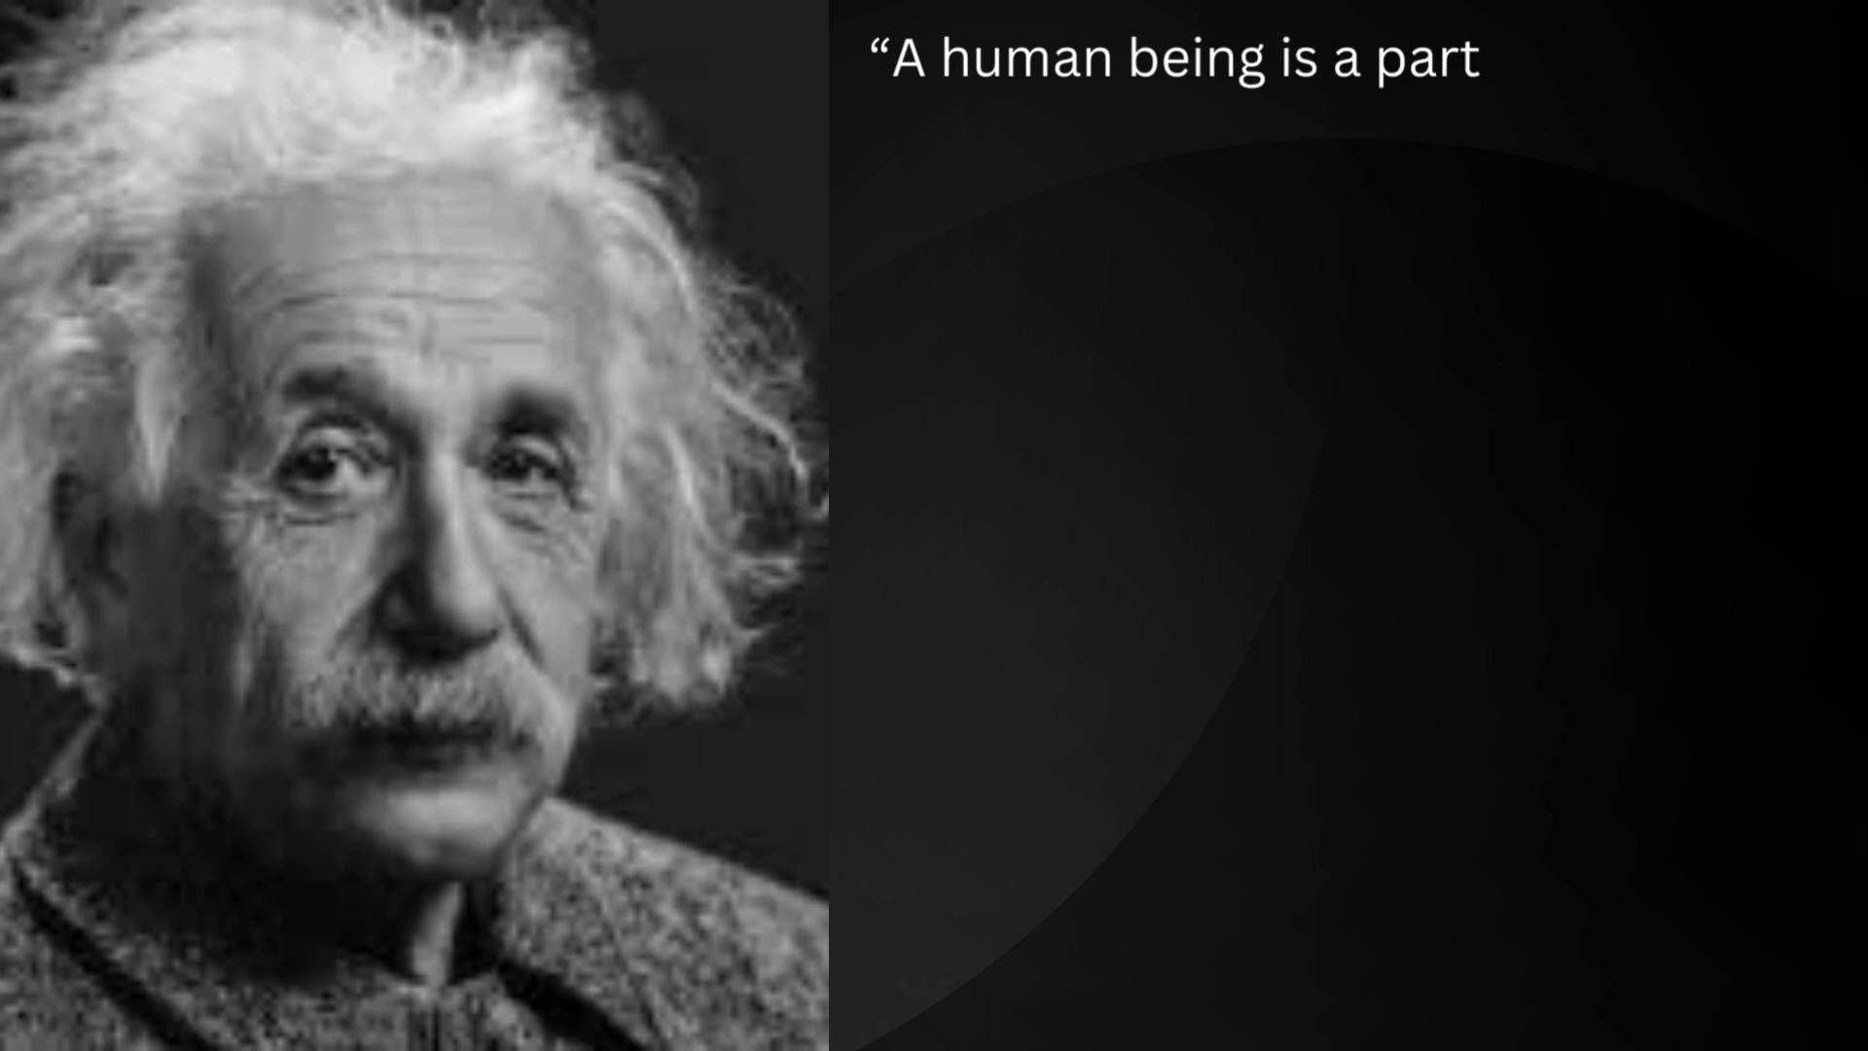
pyautogui.write('of the whole called by us universe,')
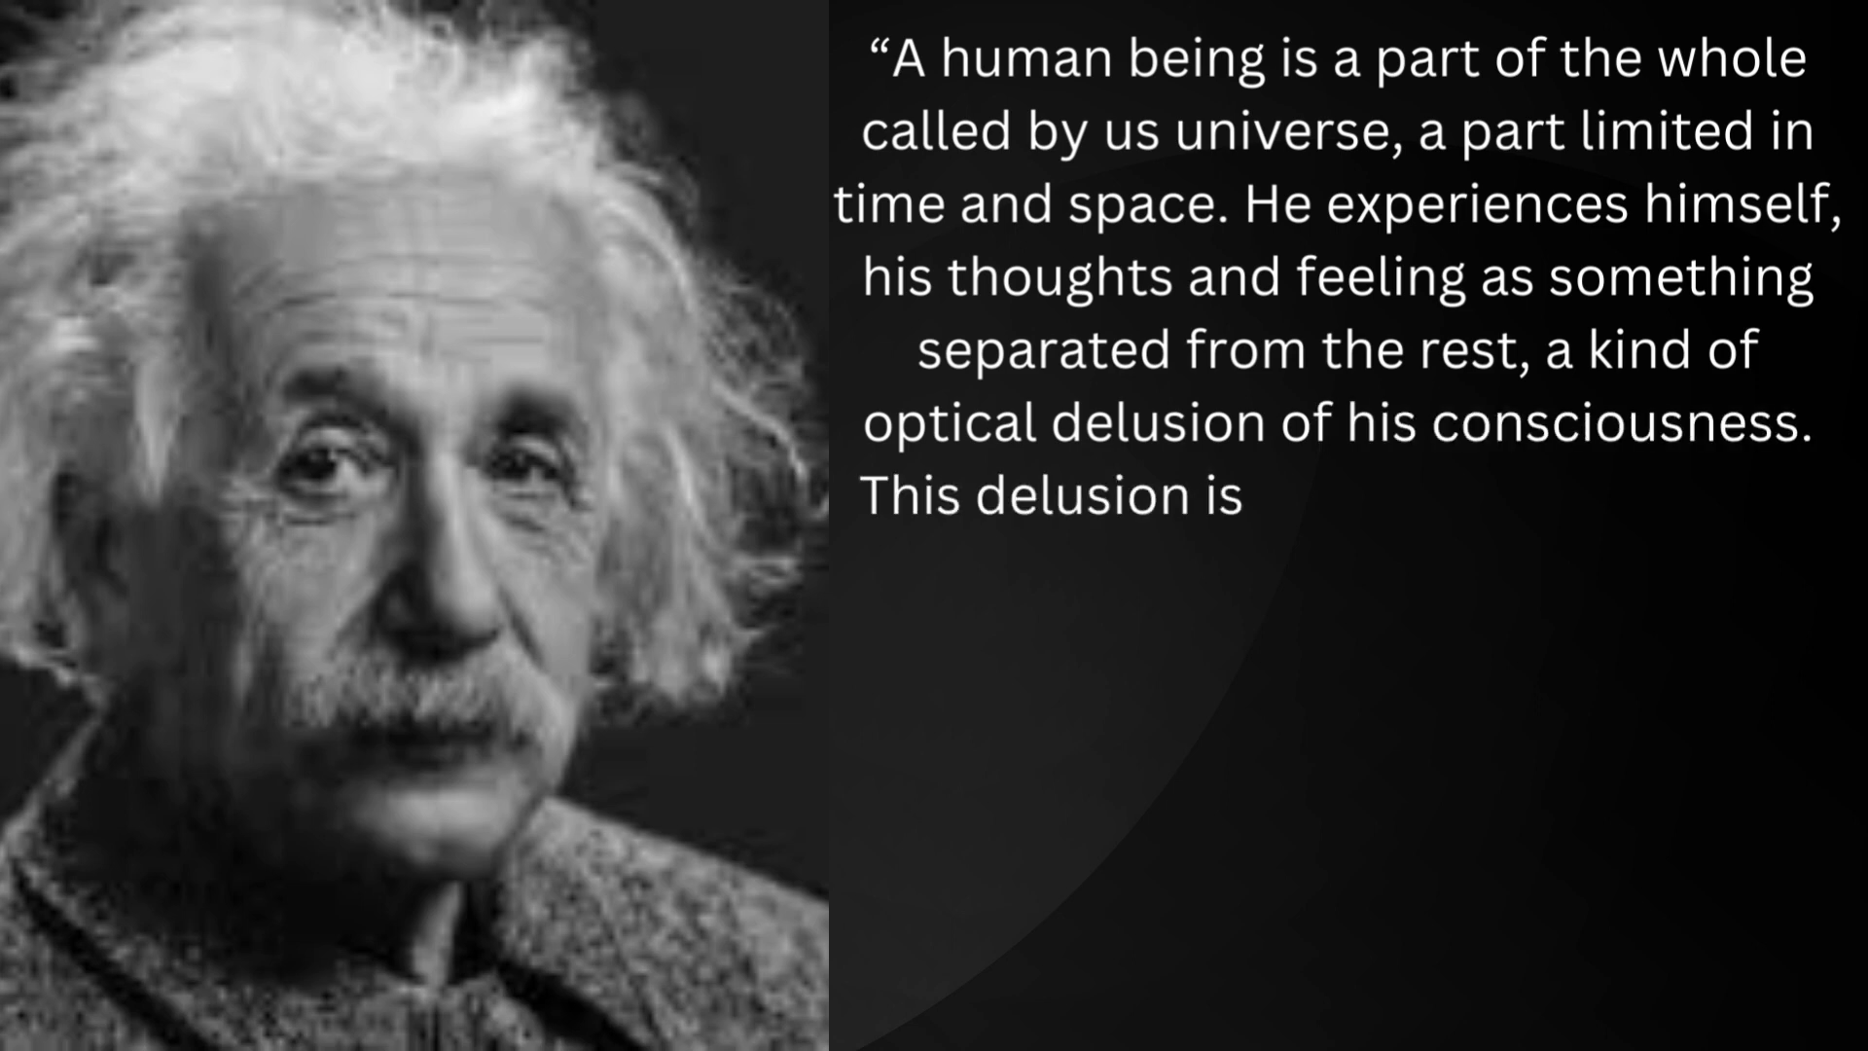
pyautogui.write('a kind of prison for us, restricting')
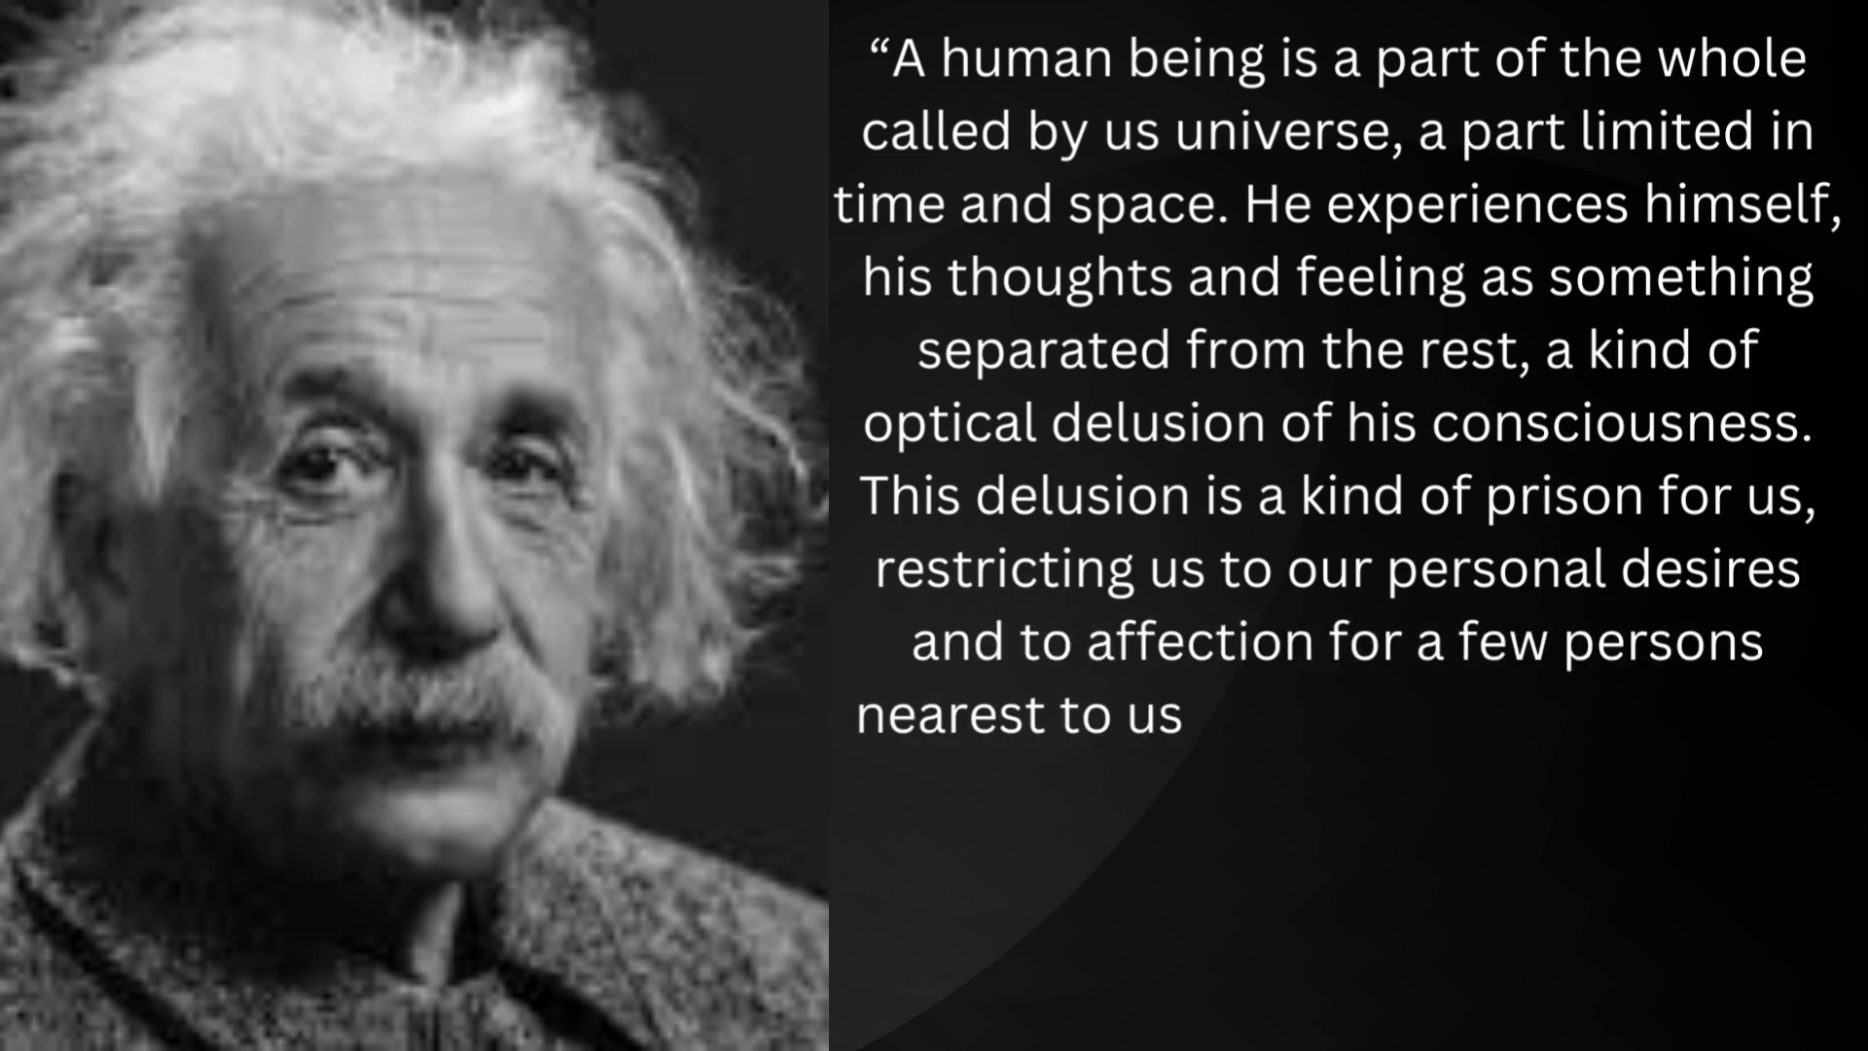
pyautogui.write('. Our task must be to free ourselves')
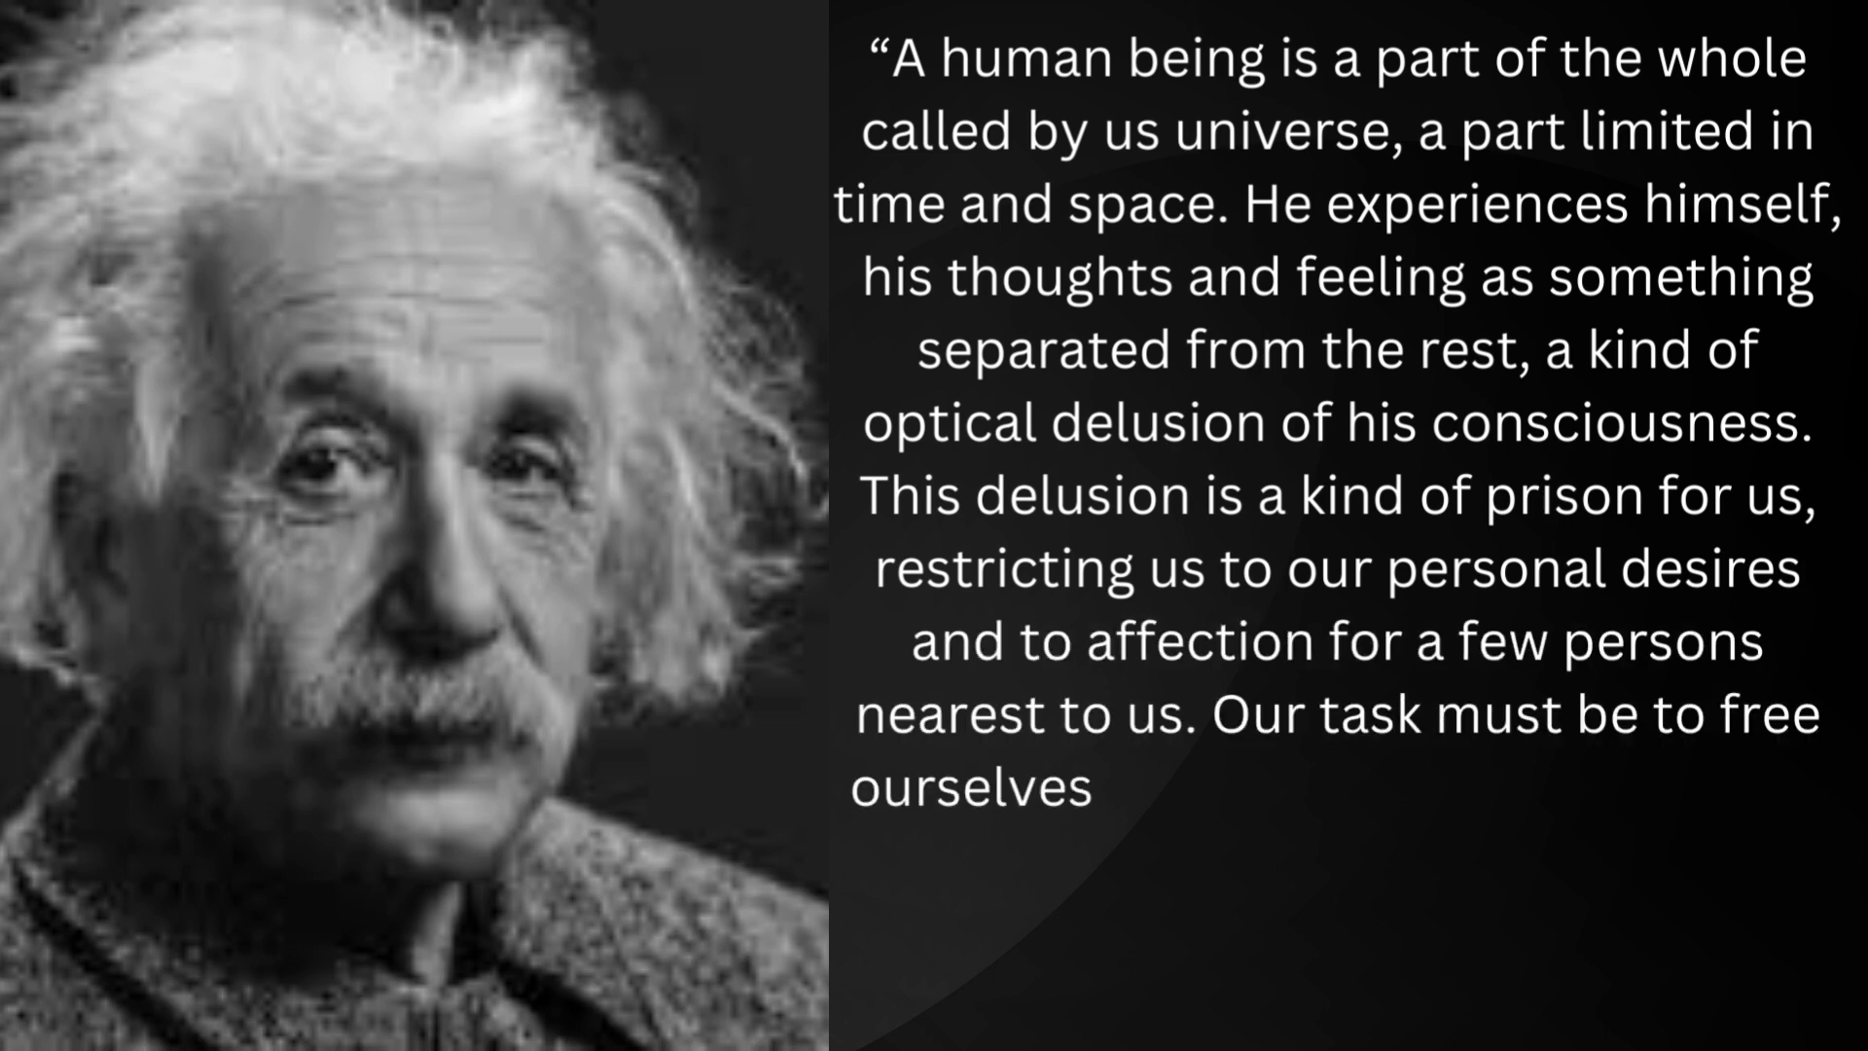
pyautogui.write('from this prison by widening our circ')
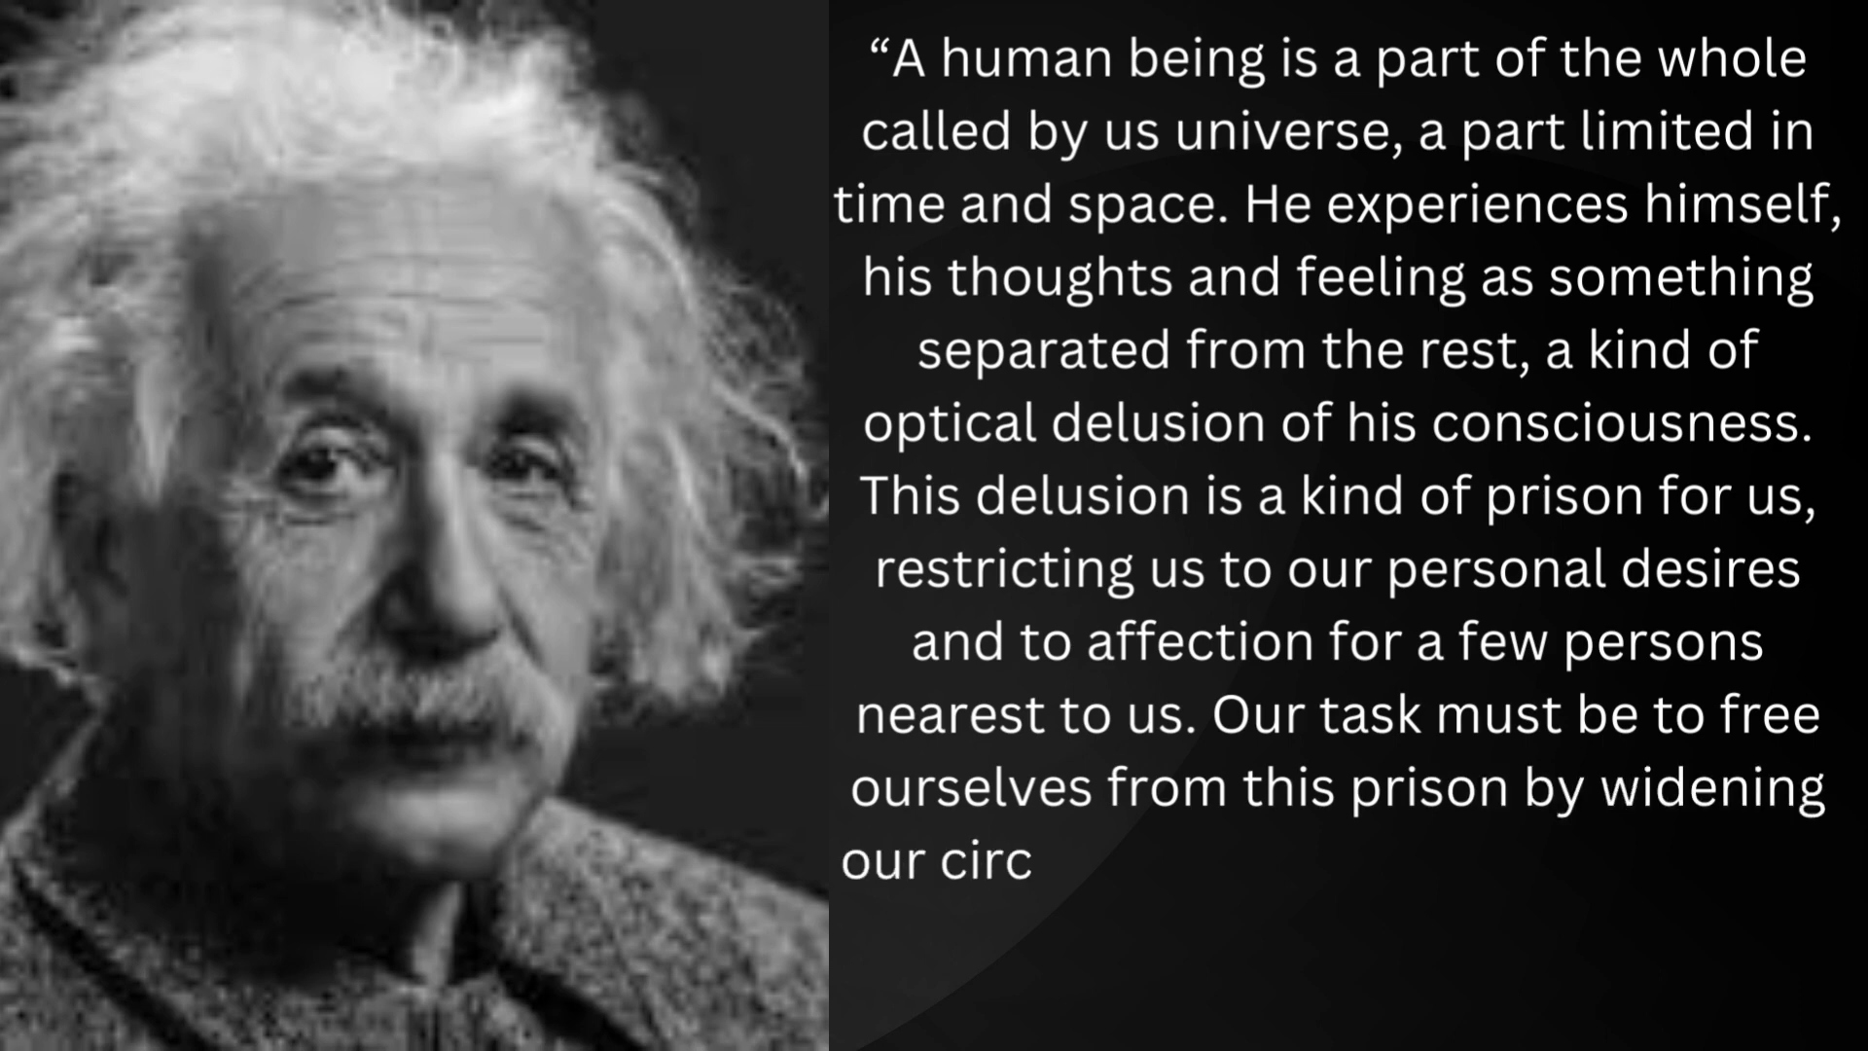